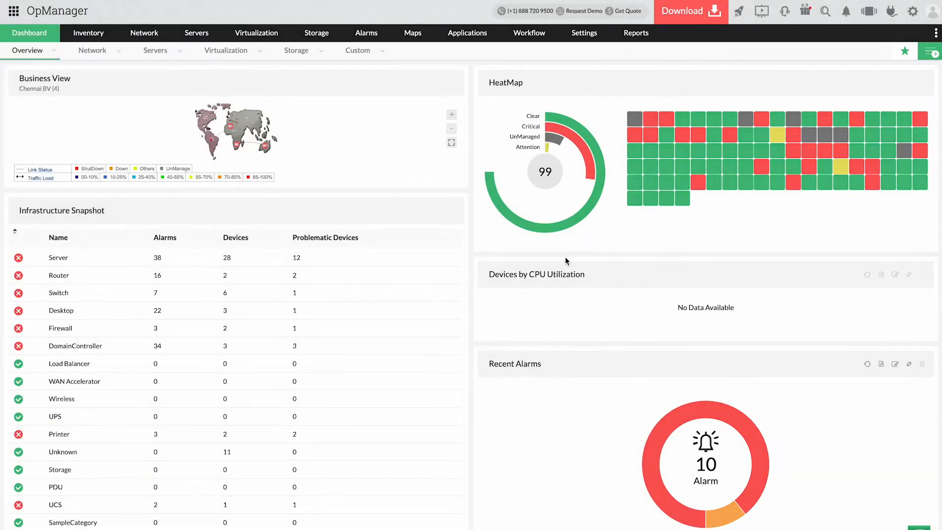
Reach the rediscovery profiles list under Settings > Discovery
left_click(582, 32)
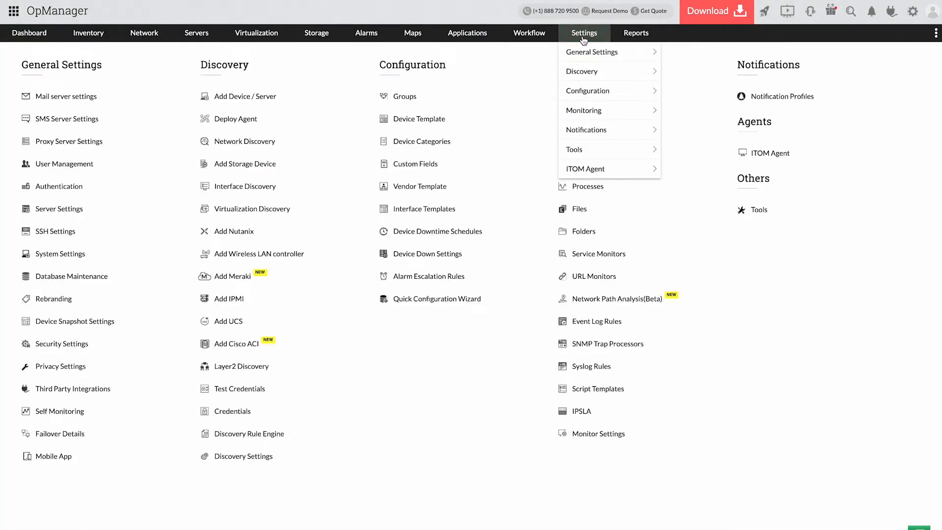
mouse_move(582, 71)
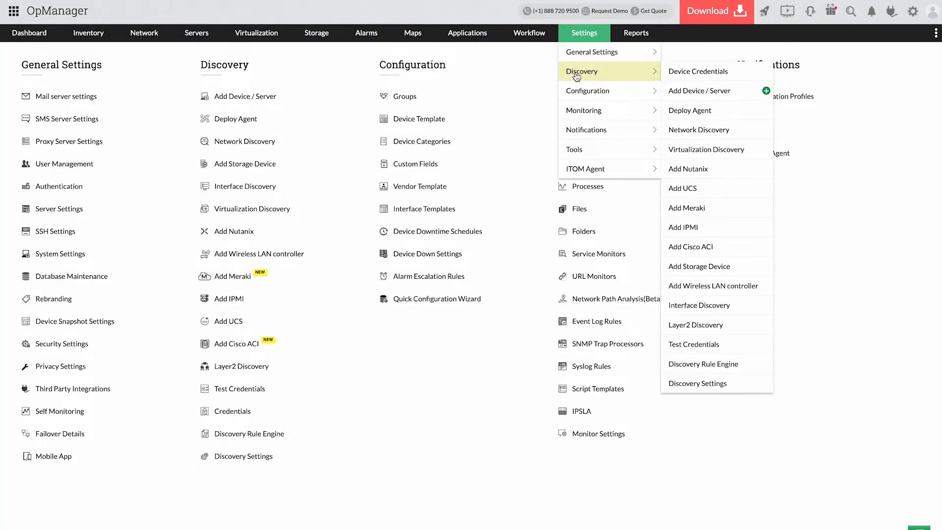
left_click(697, 130)
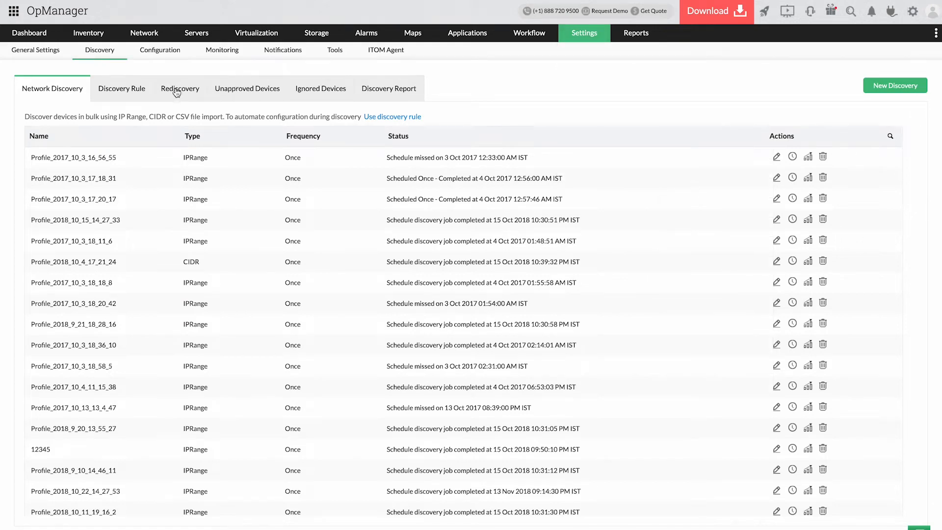
left_click(179, 88)
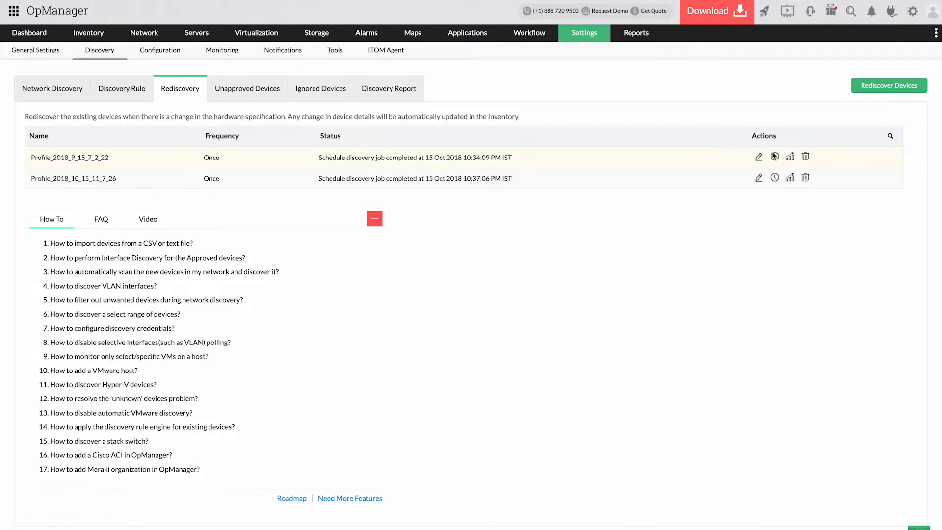
Switch the first rediscovery profile's schedule to Monthly and review its rediscovery rules
left_click(758, 157)
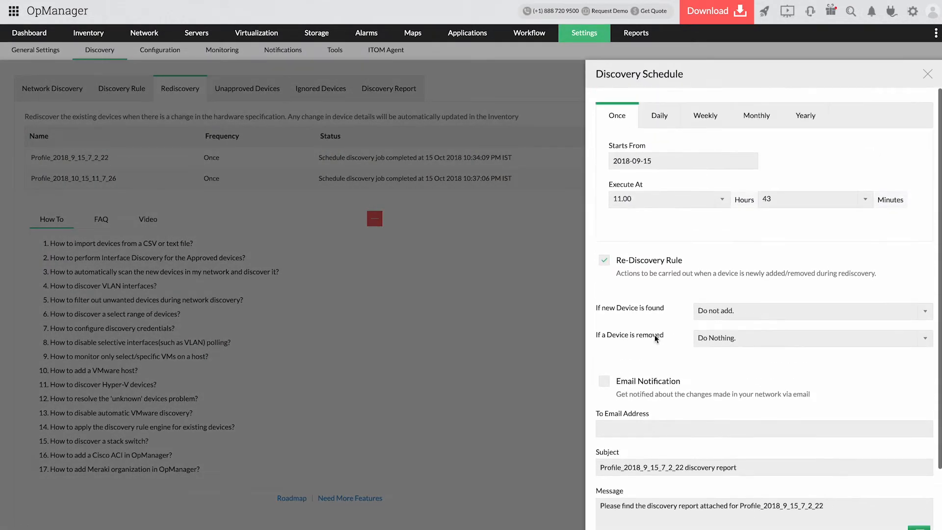
left_click(755, 111)
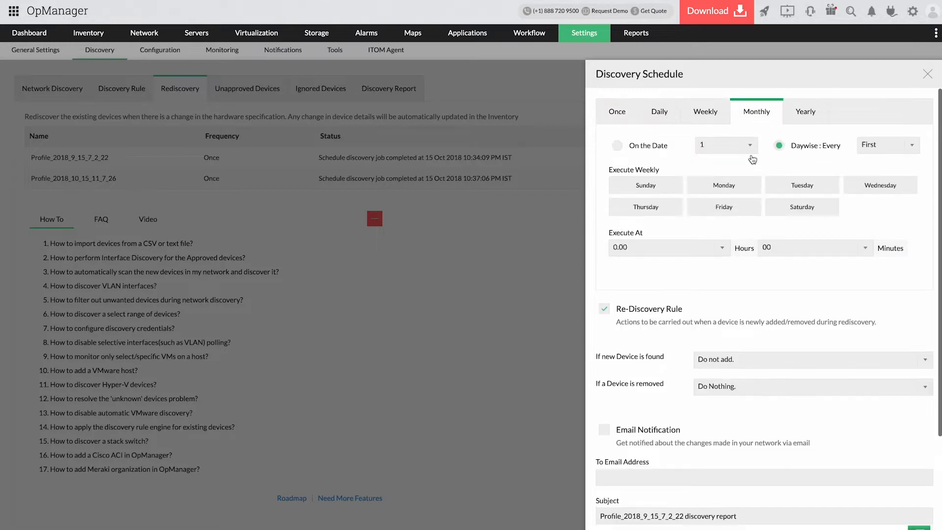
scroll("down", 3)
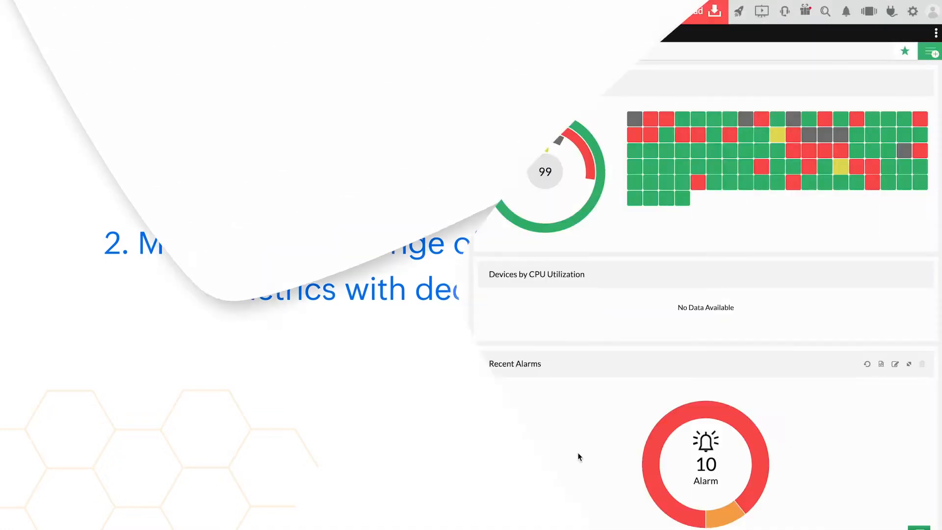
left_click(583, 33)
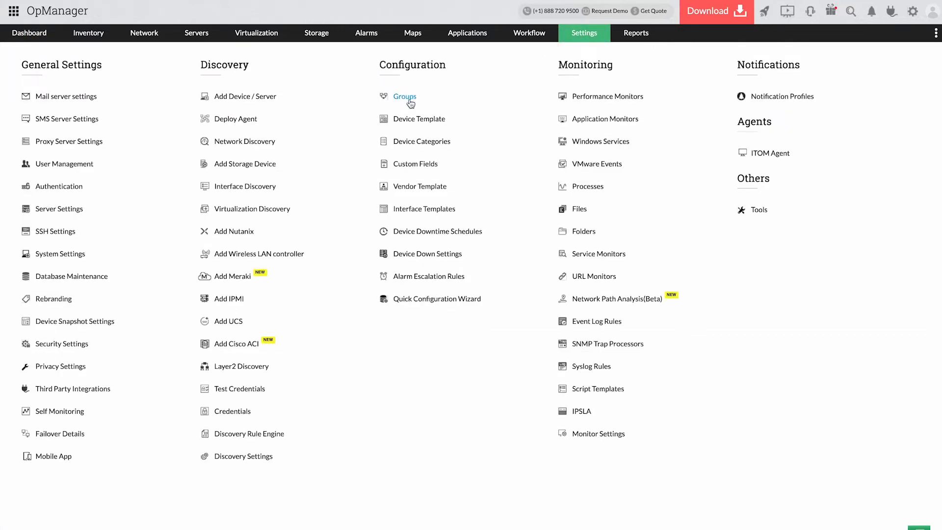
left_click(419, 119)
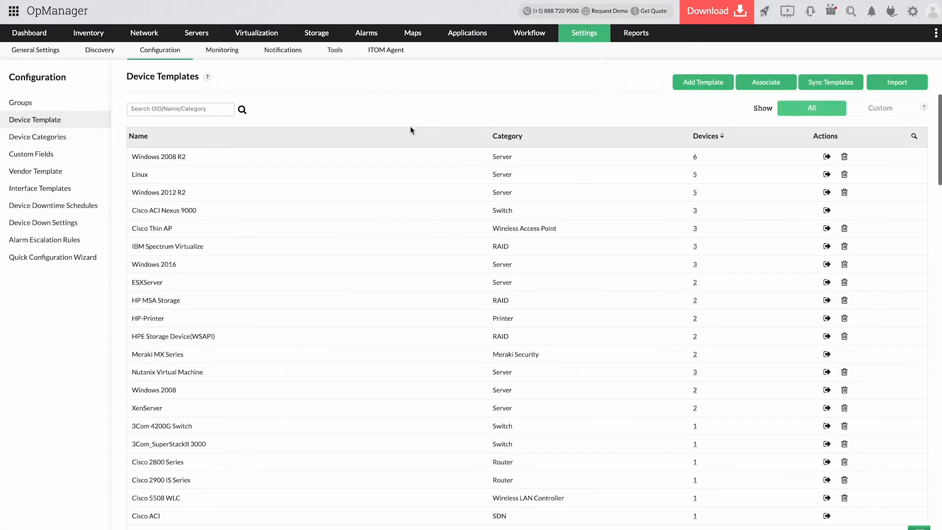
scroll("down", 3)
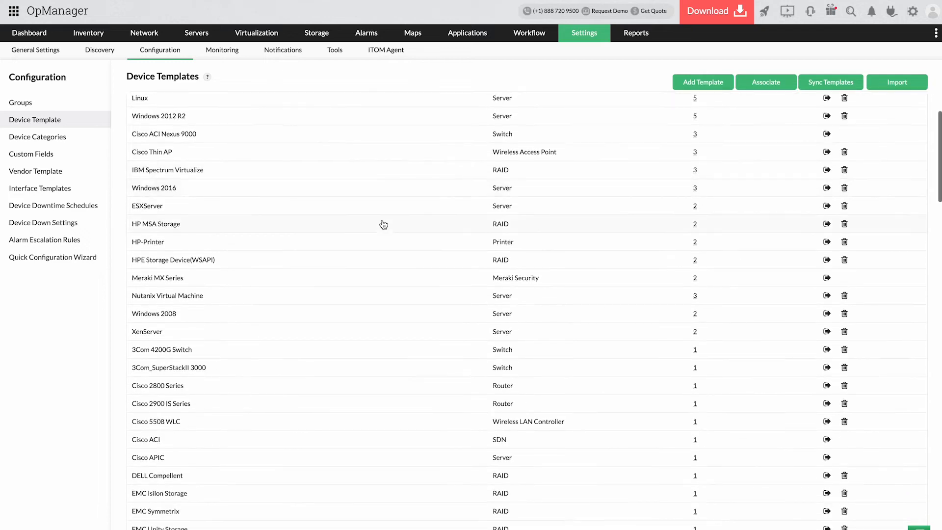
scroll("down", 3)
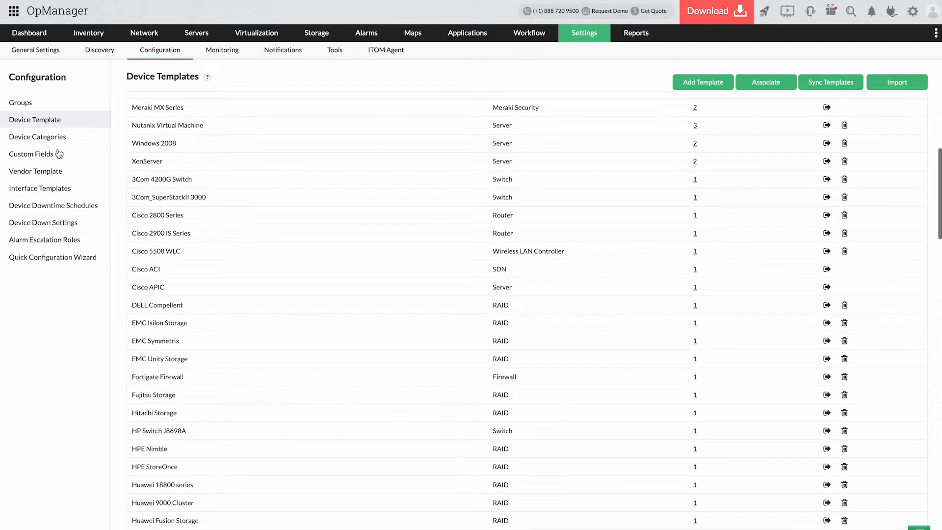
left_click(35, 170)
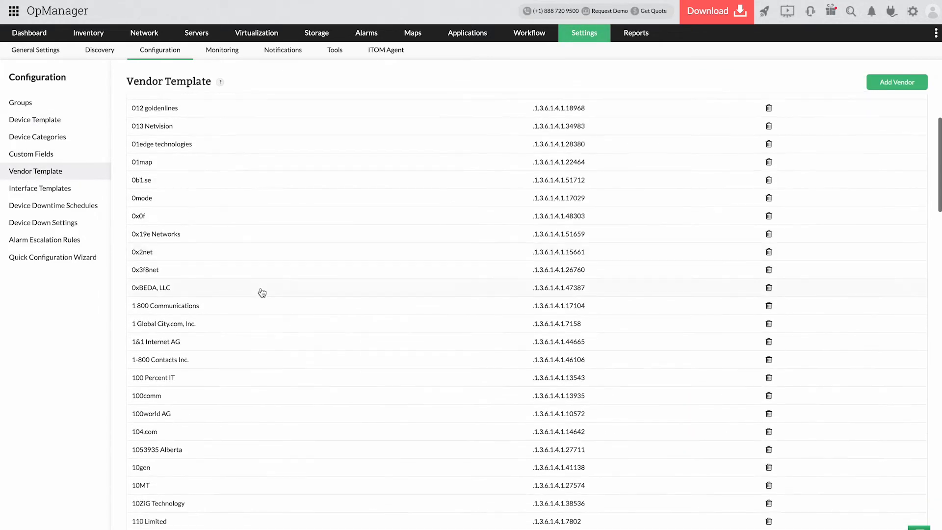
scroll("down", 3)
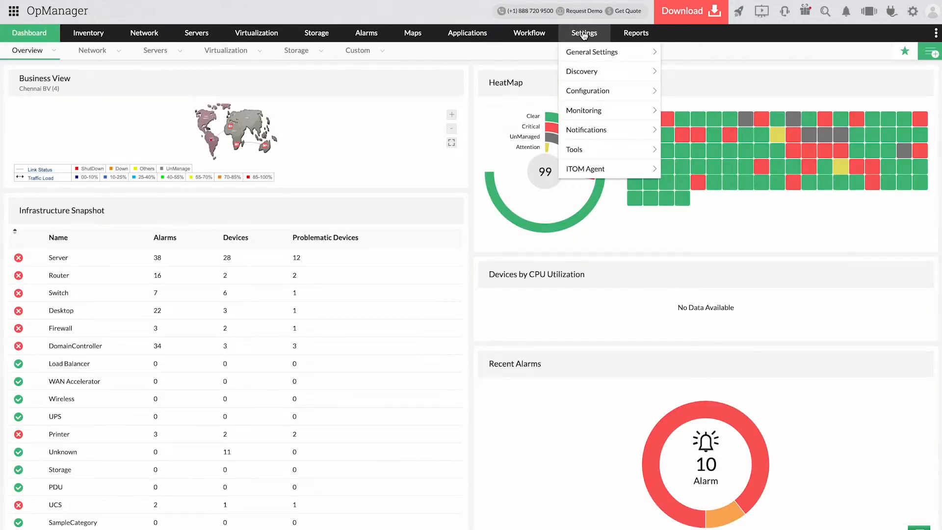
Filter the performance monitors list to monitors whose name contains 'disk'
left_click(584, 32)
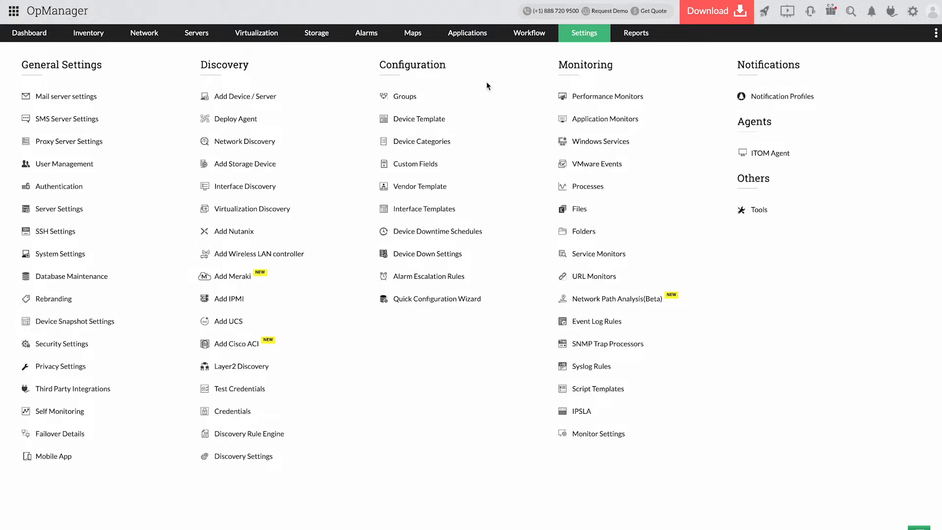
left_click(606, 96)
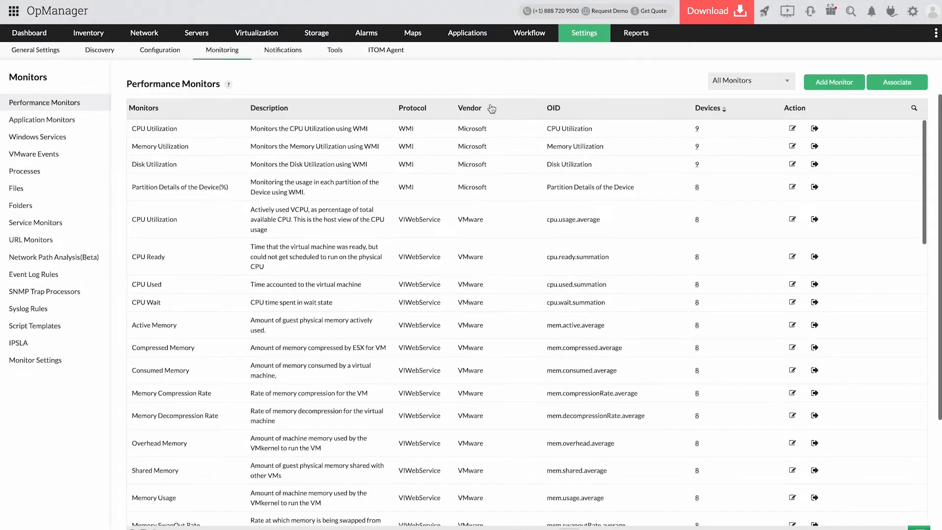
left_click(913, 109)
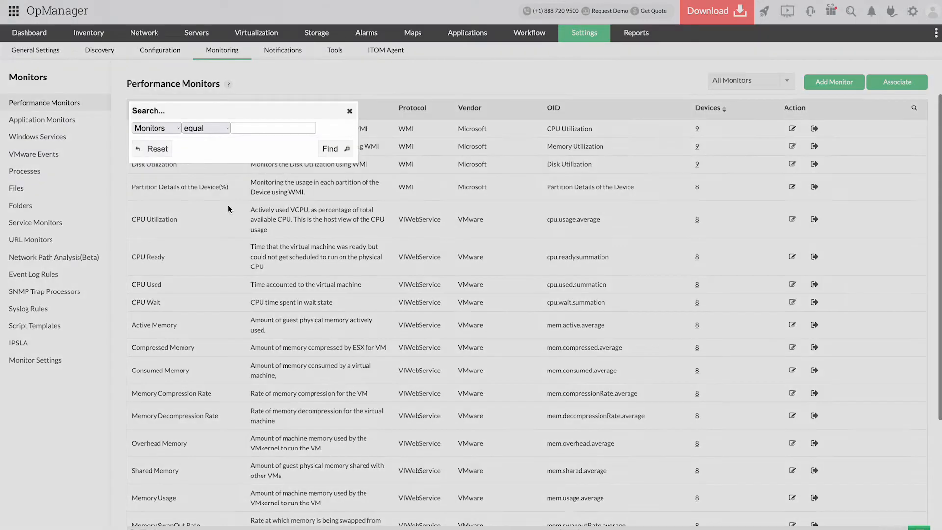
left_click(156, 128)
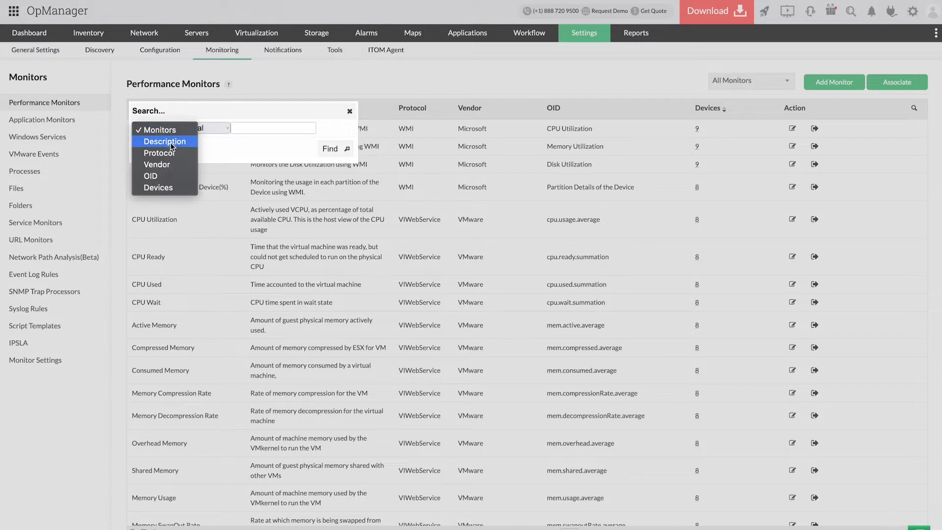
mouse_move(157, 187)
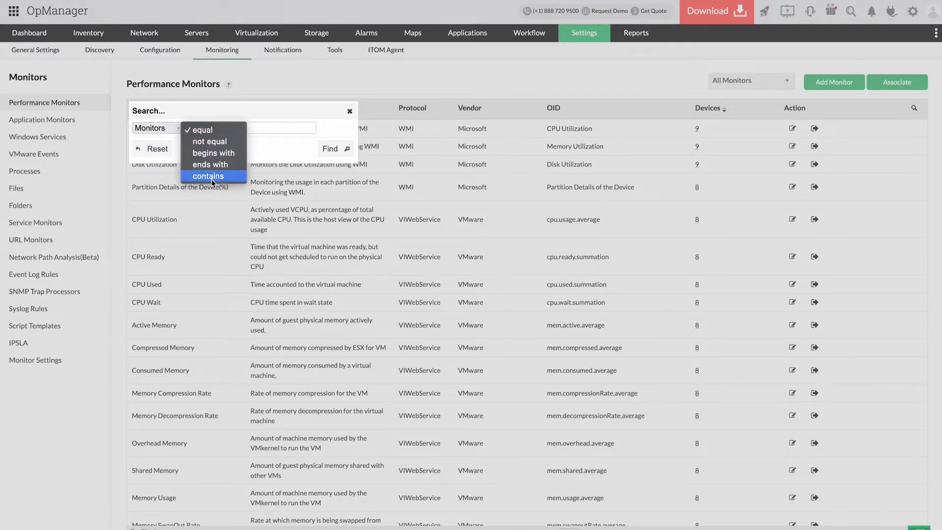
left_click(208, 176)
type("disk")
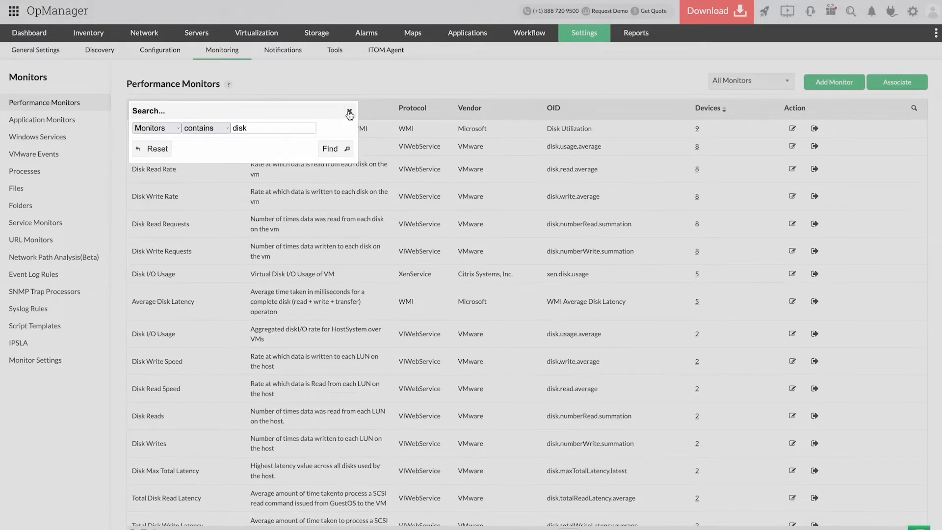
left_click(349, 114)
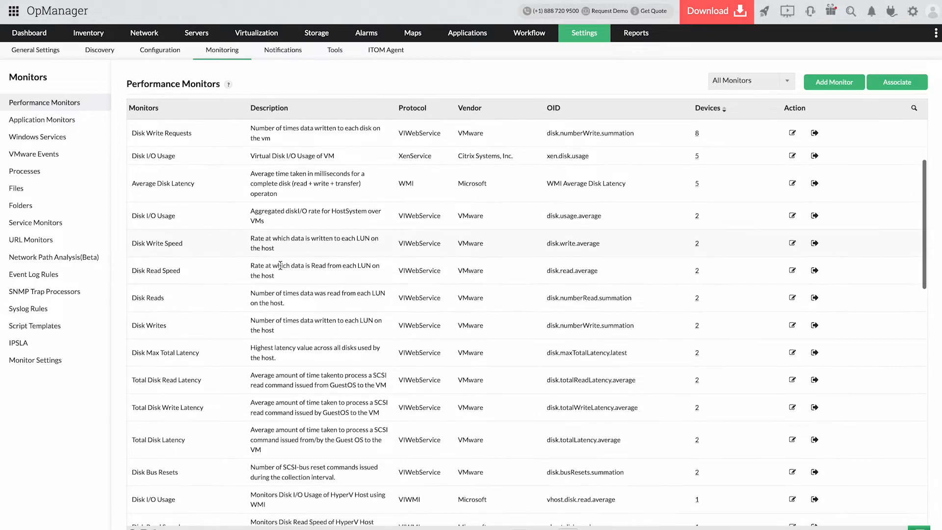
scroll("down", 3)
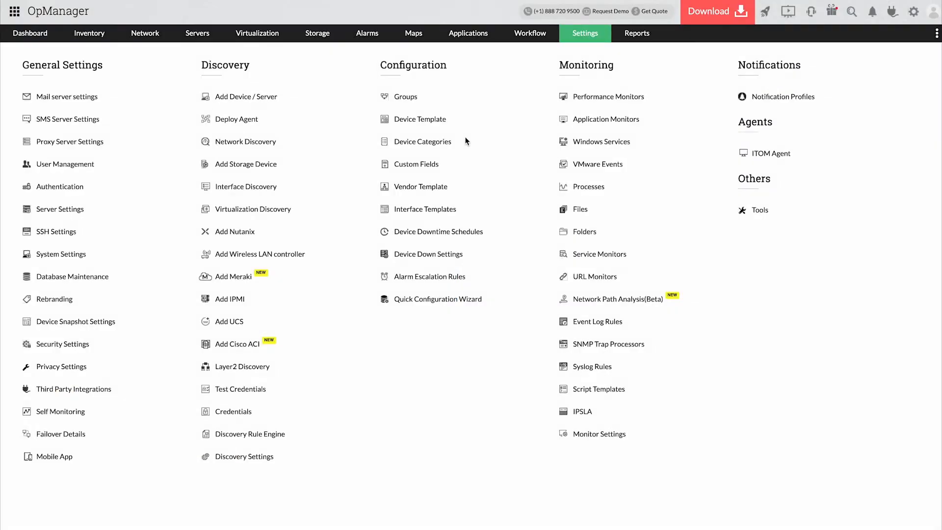
mouse_move(608, 96)
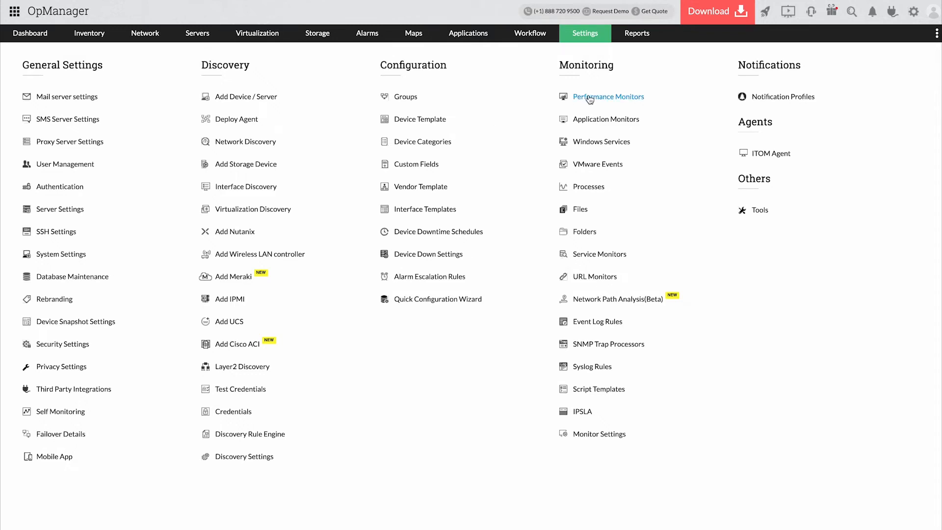
left_click(609, 98)
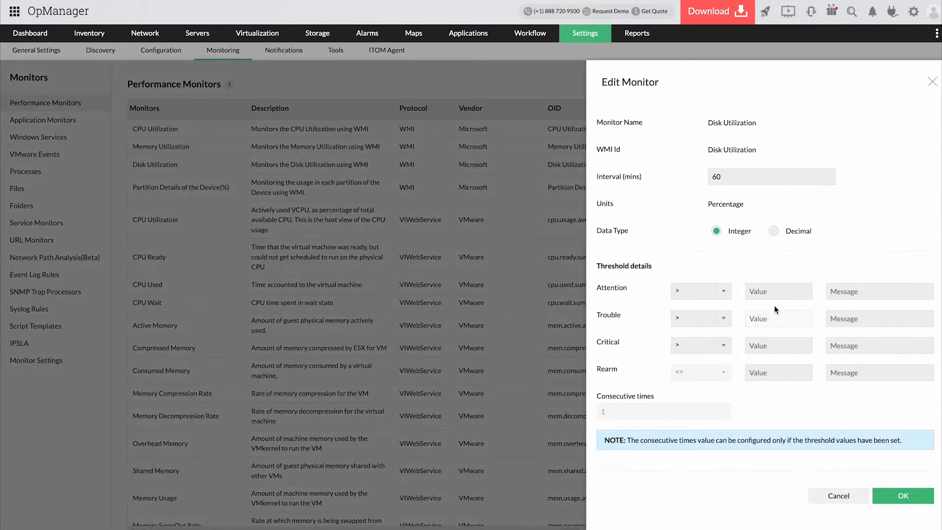
type("50")
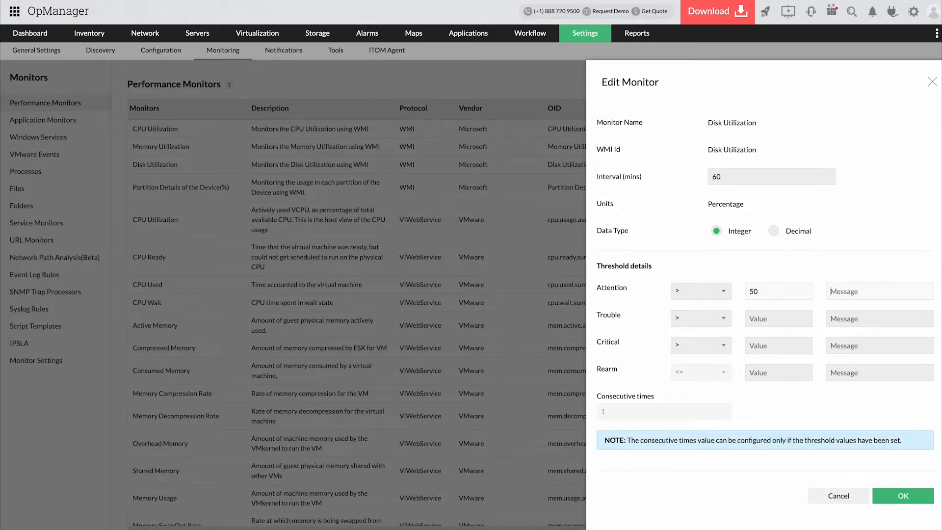
type("60")
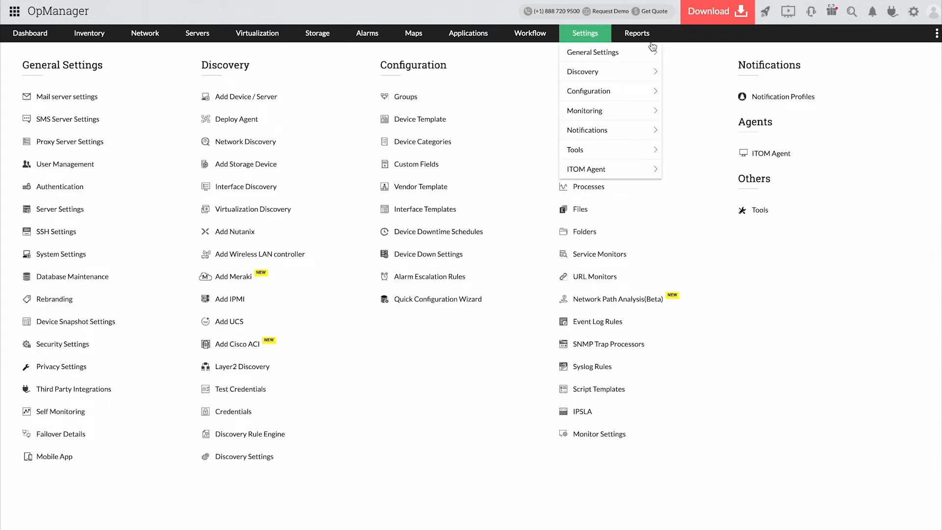
left_click(584, 110)
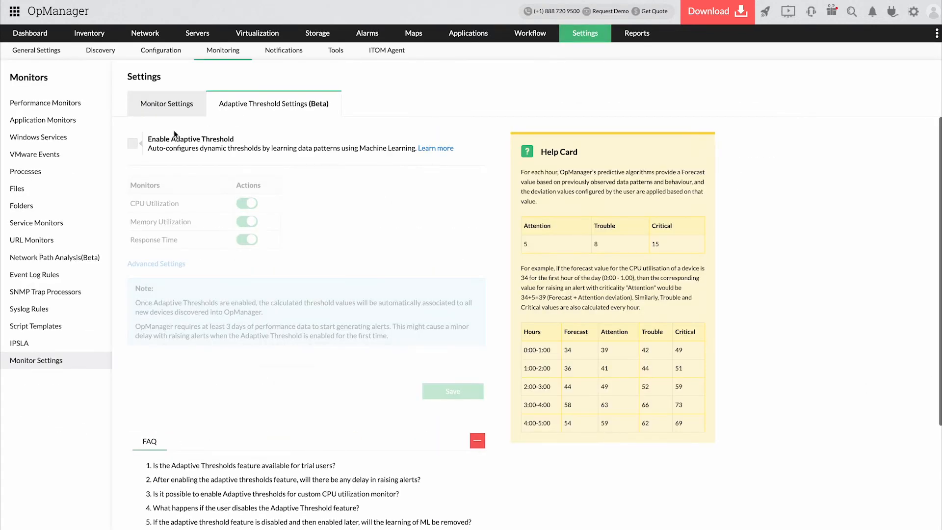
left_click(133, 143)
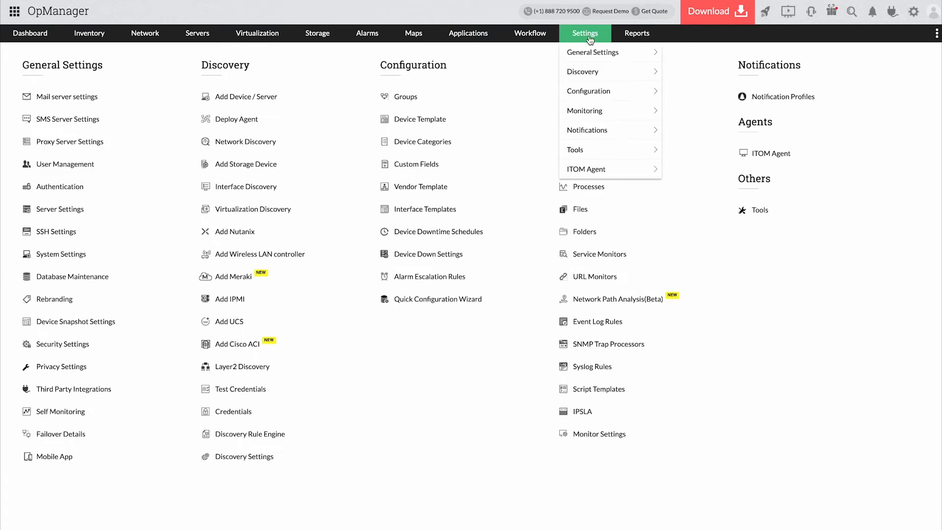
View the notification profiles and the new-profile form, then move to Alarms
left_click(783, 96)
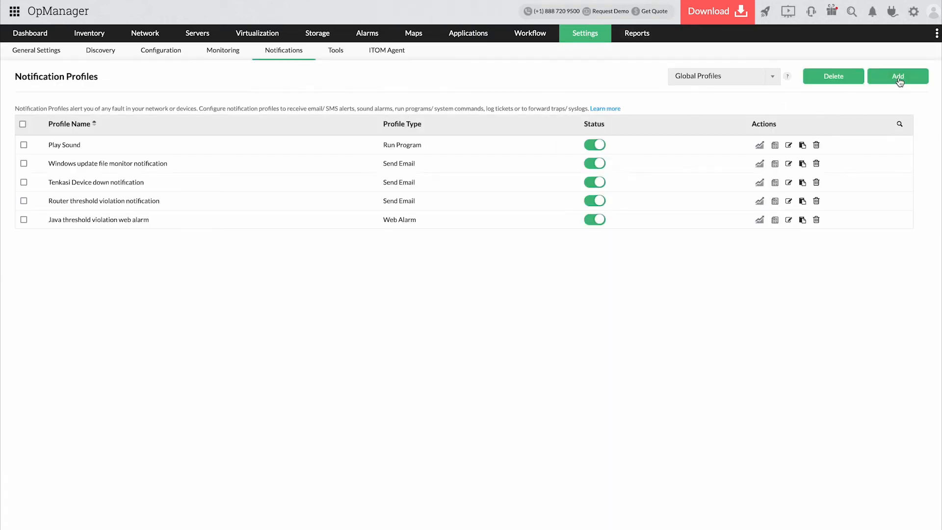
left_click(897, 77)
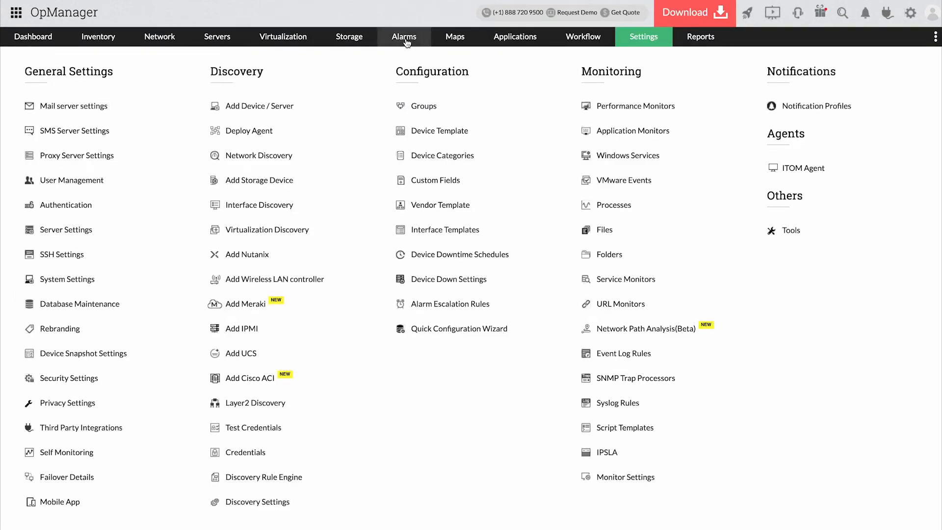
left_click(403, 37)
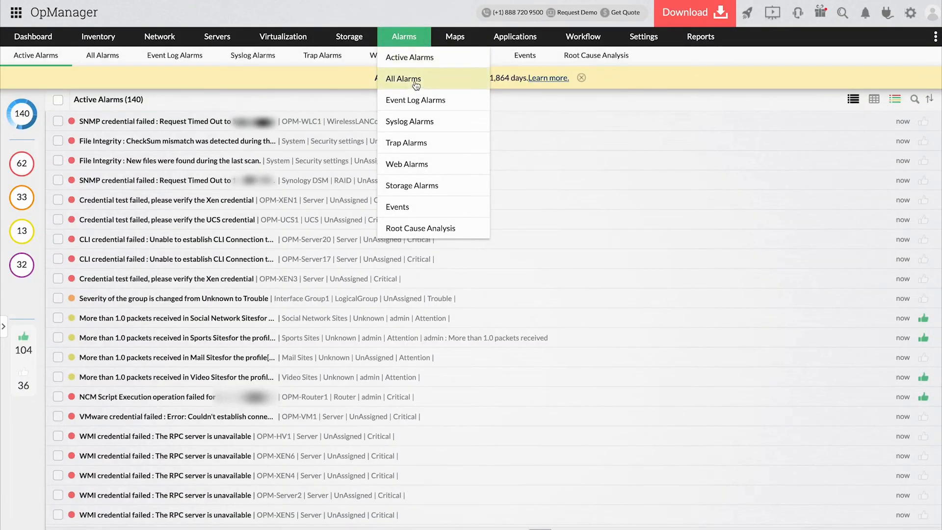
Show all alarms filtered to Critical and Trouble severities
left_click(403, 78)
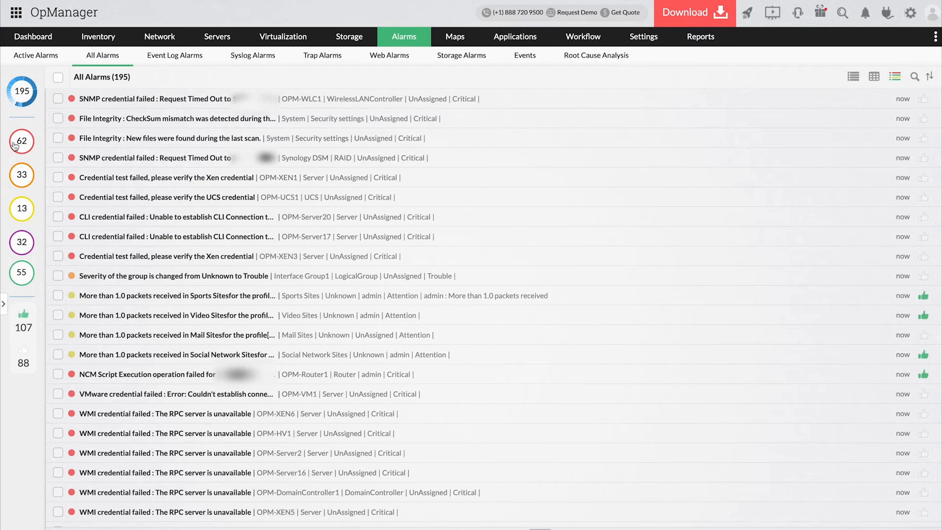
left_click(20, 174)
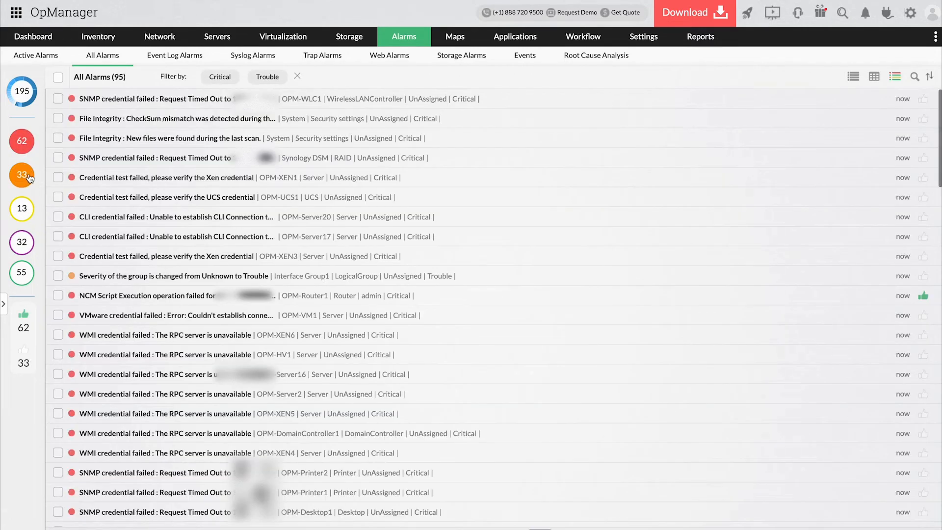
left_click(22, 176)
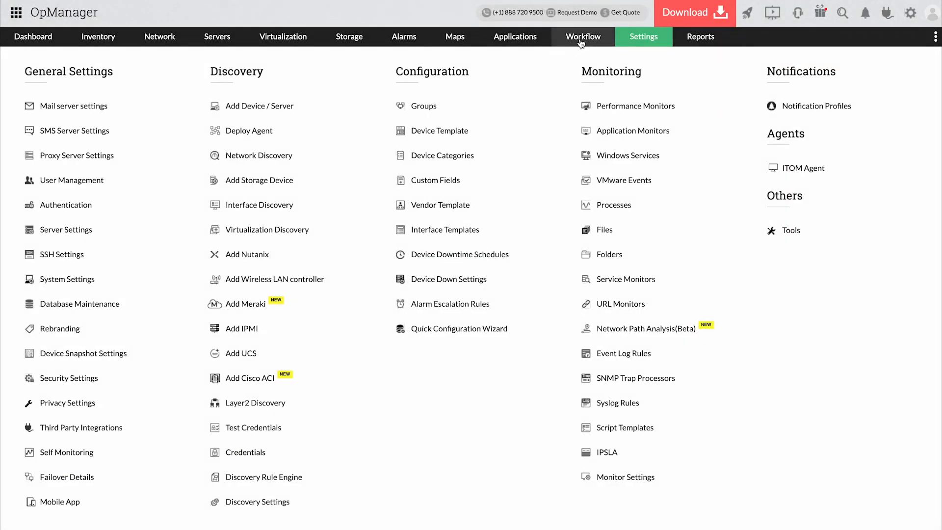
Start a new workflow, view the Get File Size task form and cancel it without adding
left_click(582, 36)
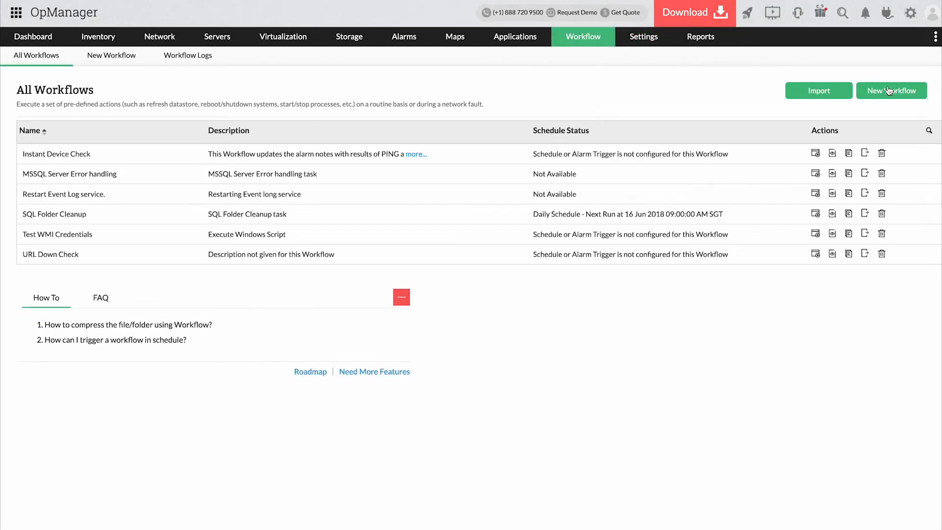
left_click(890, 90)
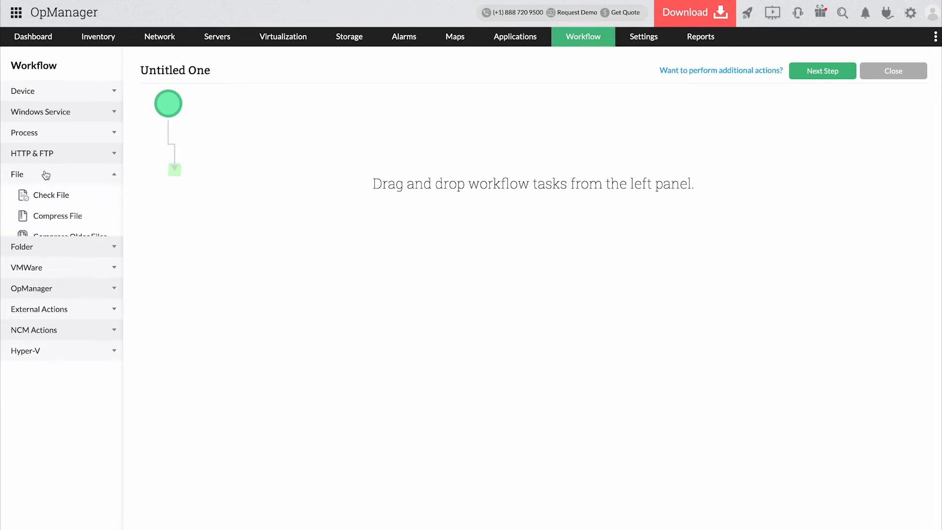
left_click(16, 174)
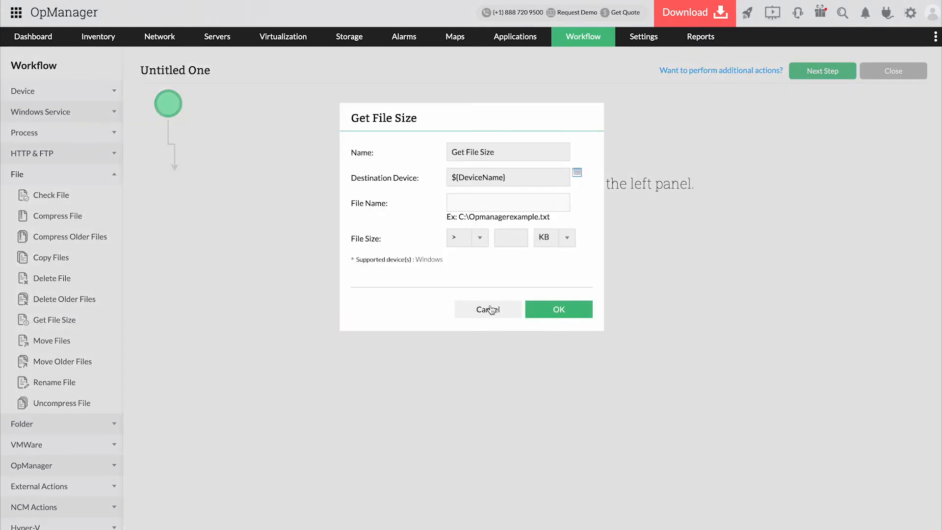
left_click(489, 309)
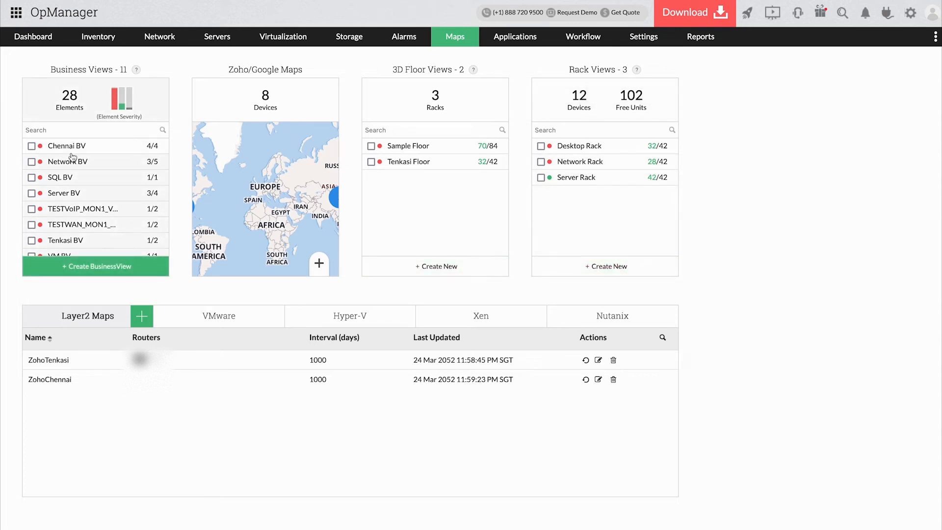
View the Maps overview of business, floor and rack views
left_click(67, 161)
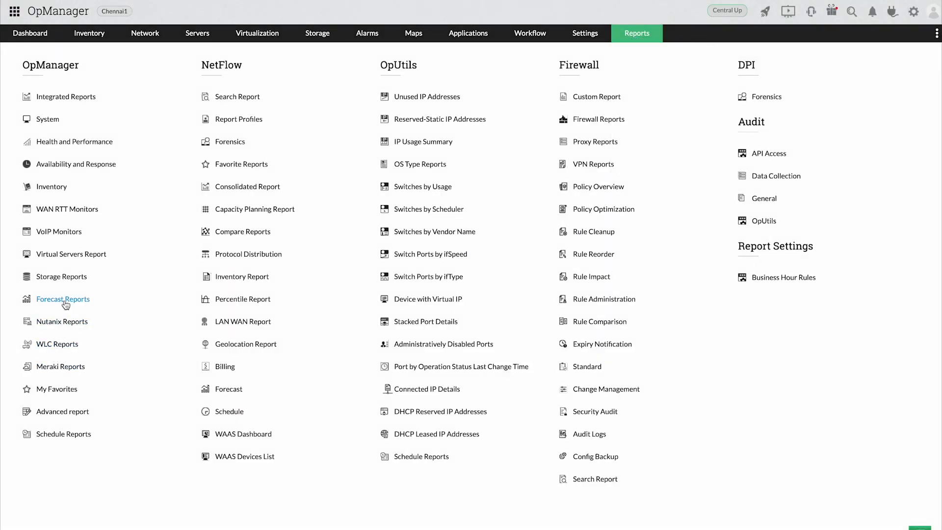
Open the Disk Forecast By Usage report, check its export options and choose Schedule This
left_click(63, 298)
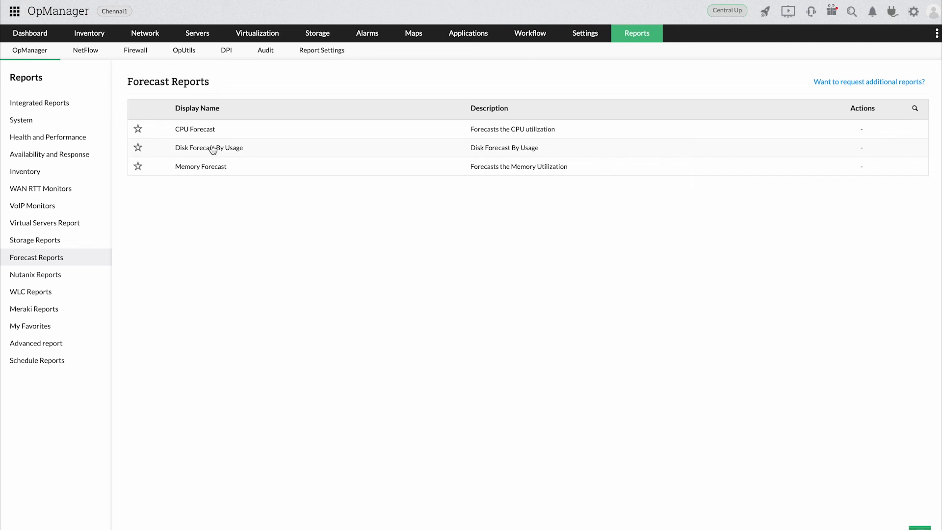
left_click(209, 147)
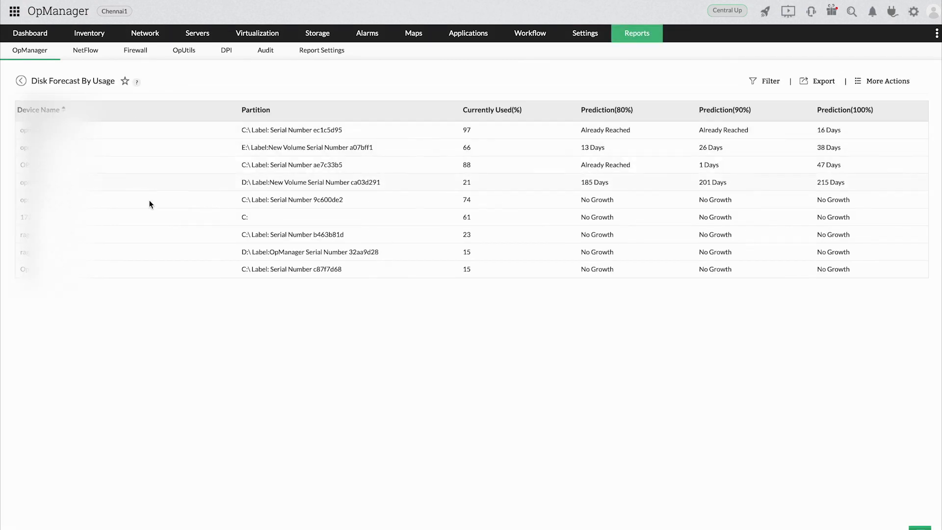
left_click(822, 81)
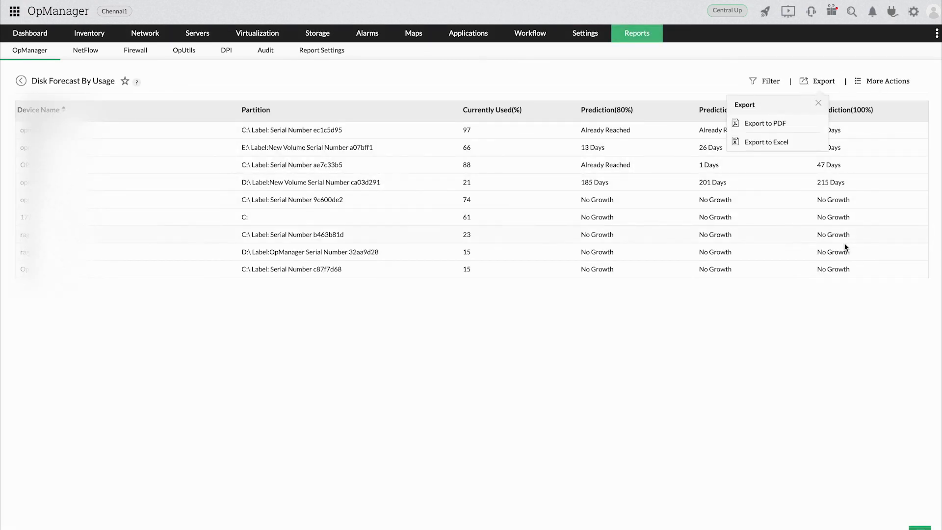
left_click(765, 123)
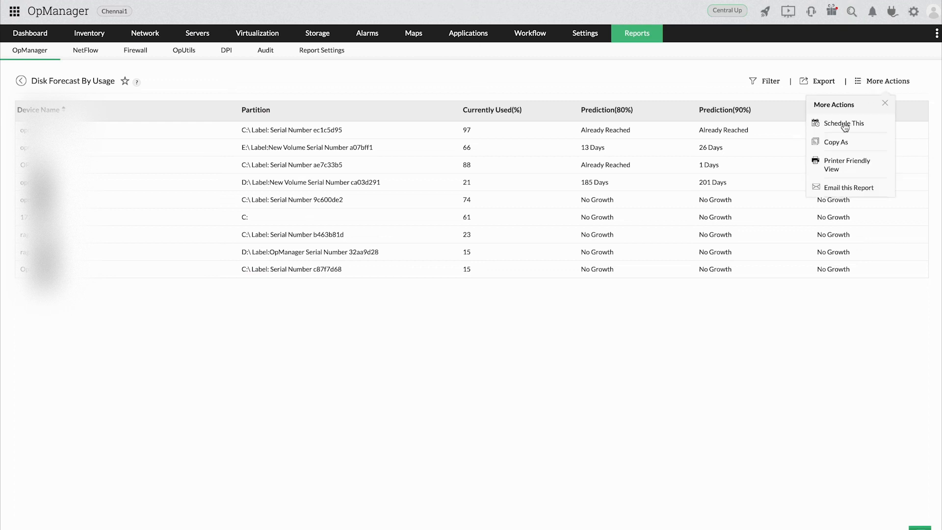
left_click(845, 124)
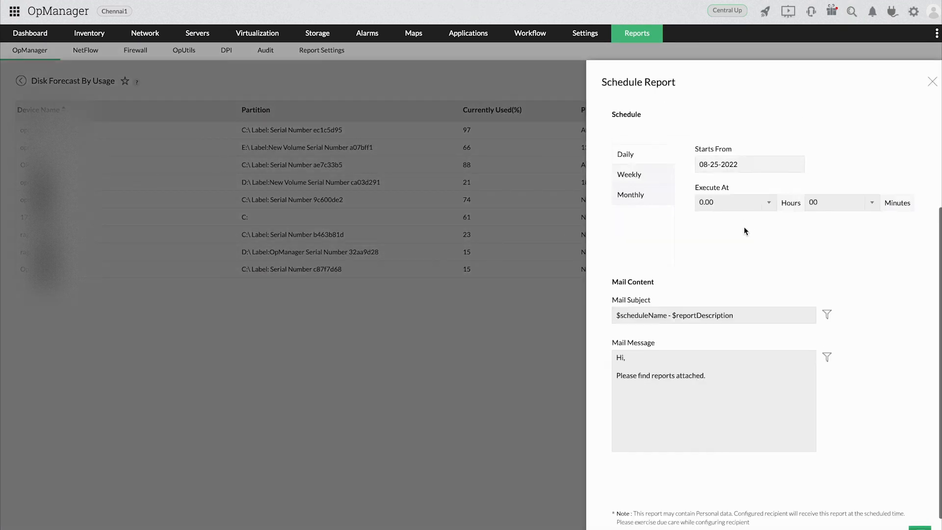